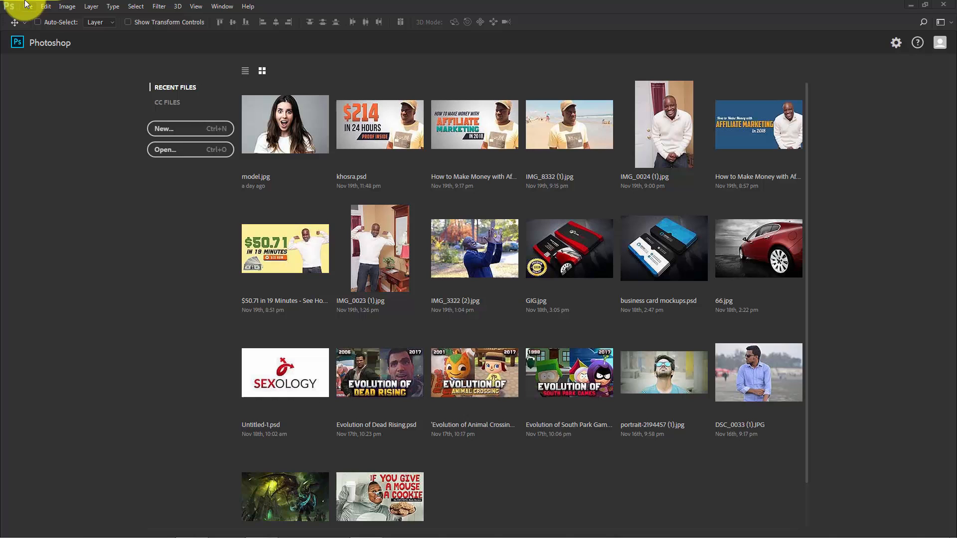
Step: Create a new 1920x1080 document with a white background
{"action": "left_click", "coordinate": [190, 128]}
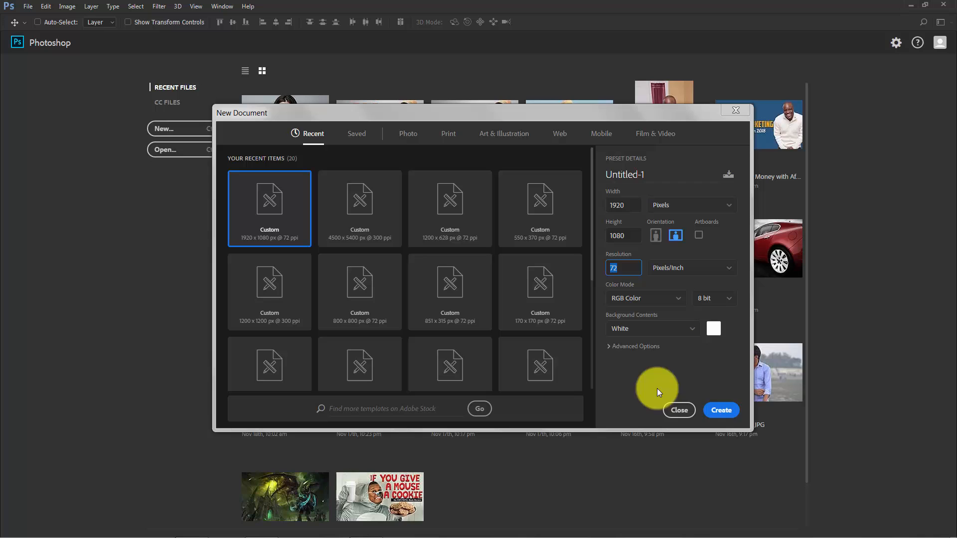
{"action": "left_click", "coordinate": [720, 409]}
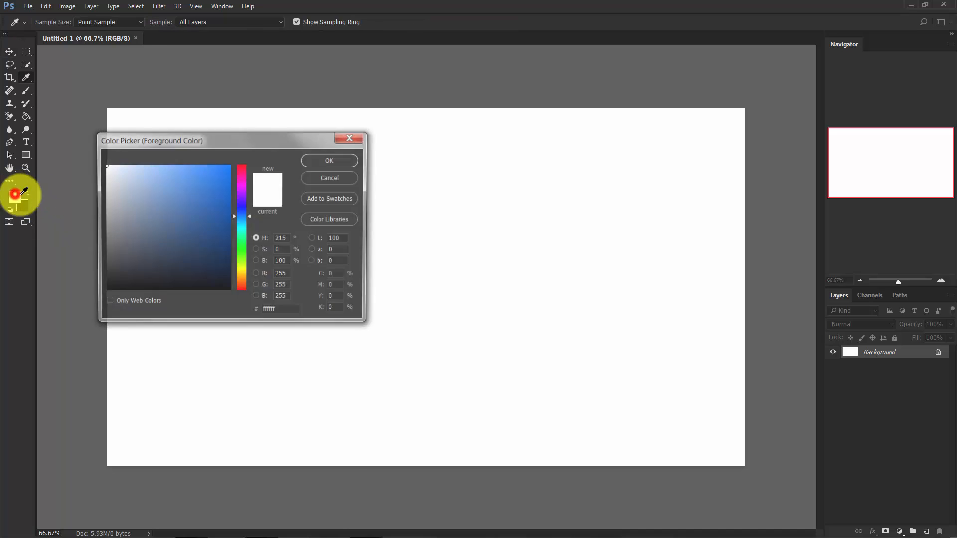
Step: Set the foreground to dark navy #111923 and fill the canvas with it using the Paint Bucket
{"action": "left_click", "coordinate": [168, 274]}
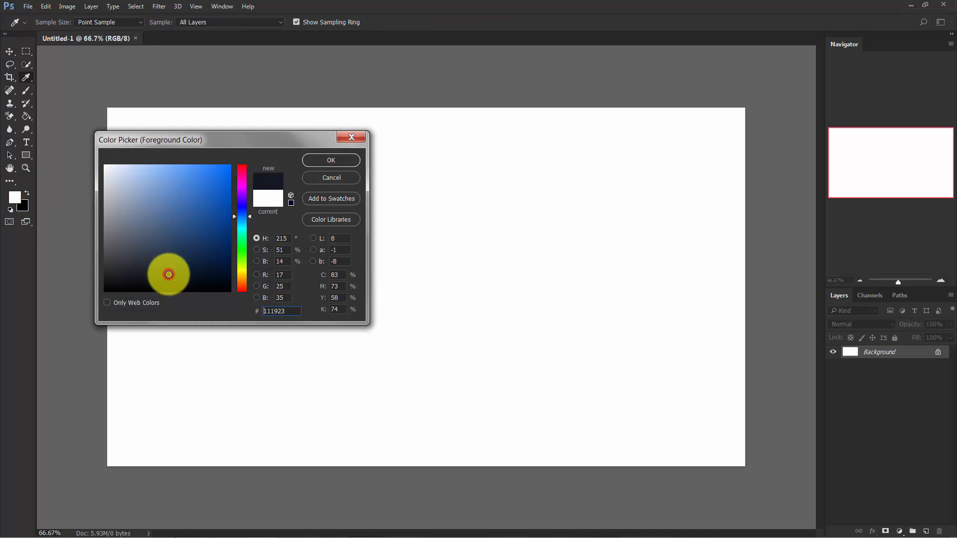
{"action": "left_click", "coordinate": [330, 177]}
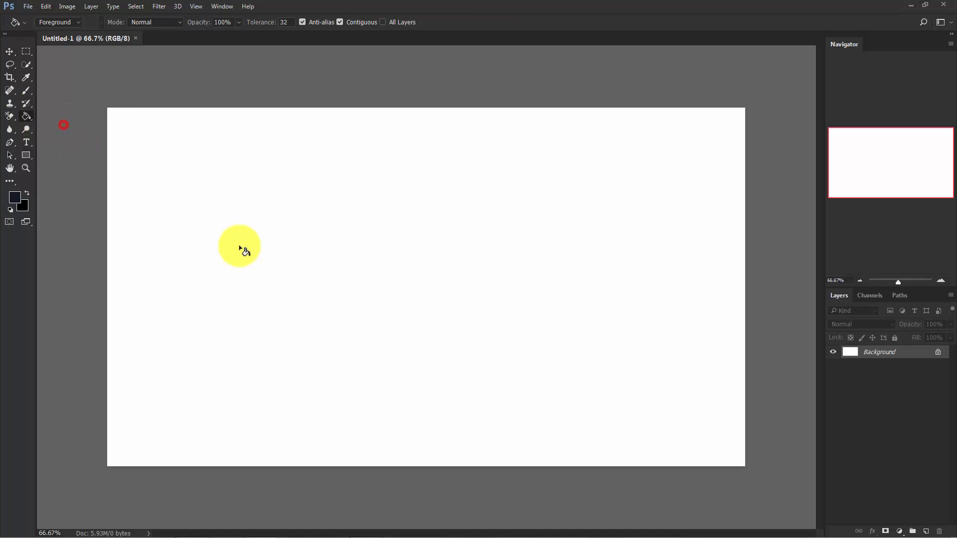
{"action": "left_click", "coordinate": [247, 249]}
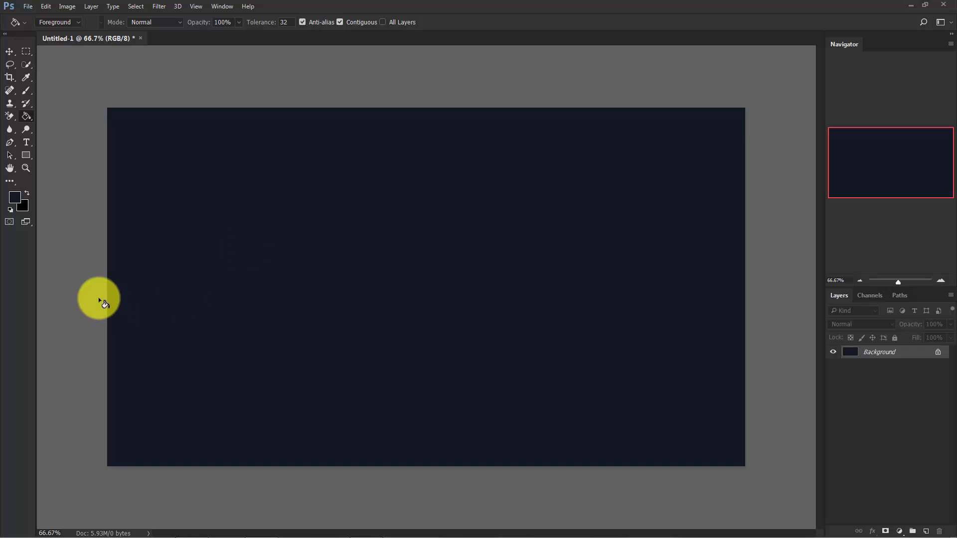
{"action": "mouse_move", "coordinate": [26, 144]}
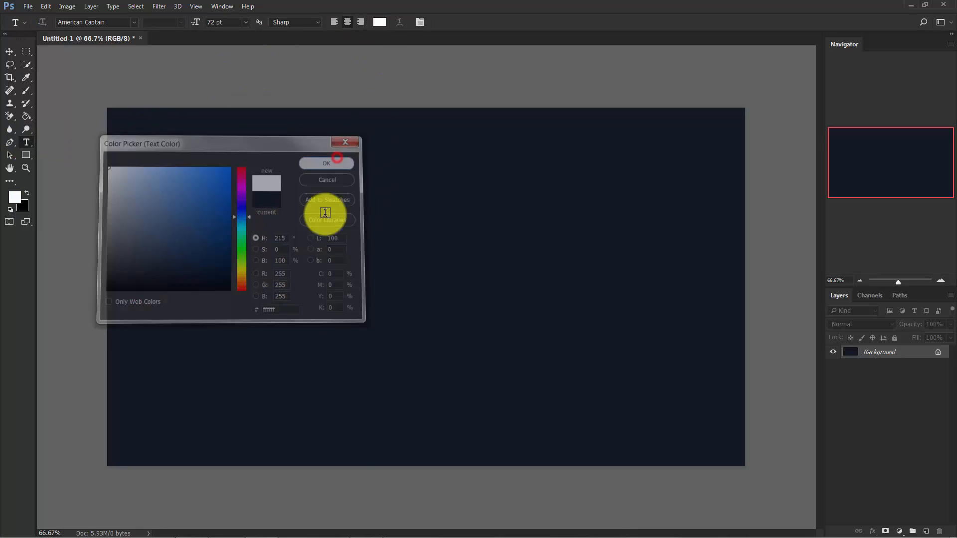
Step: Add white GAMER text, scale it up about six times and centre it on the canvas
{"action": "left_click", "coordinate": [326, 163]}
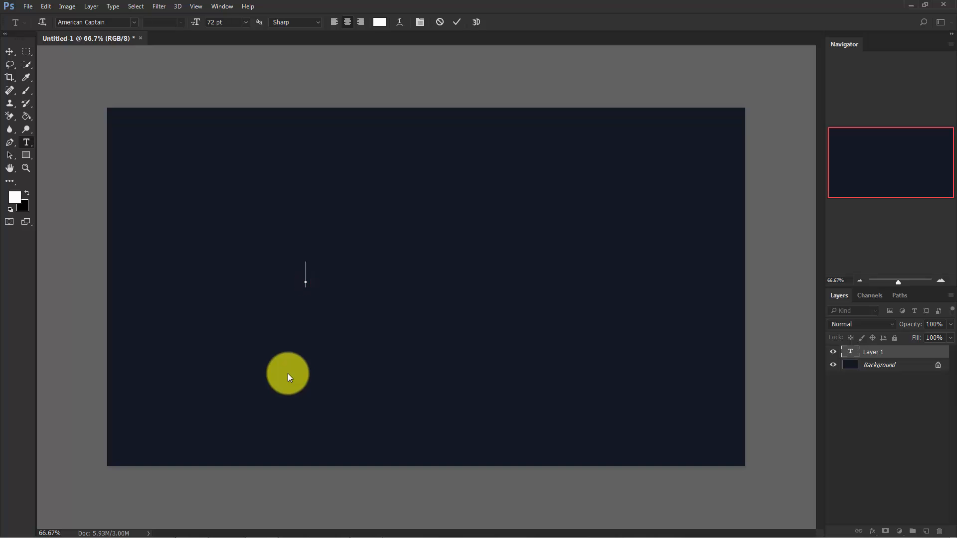
{"action": "type", "text": "GAMER"}
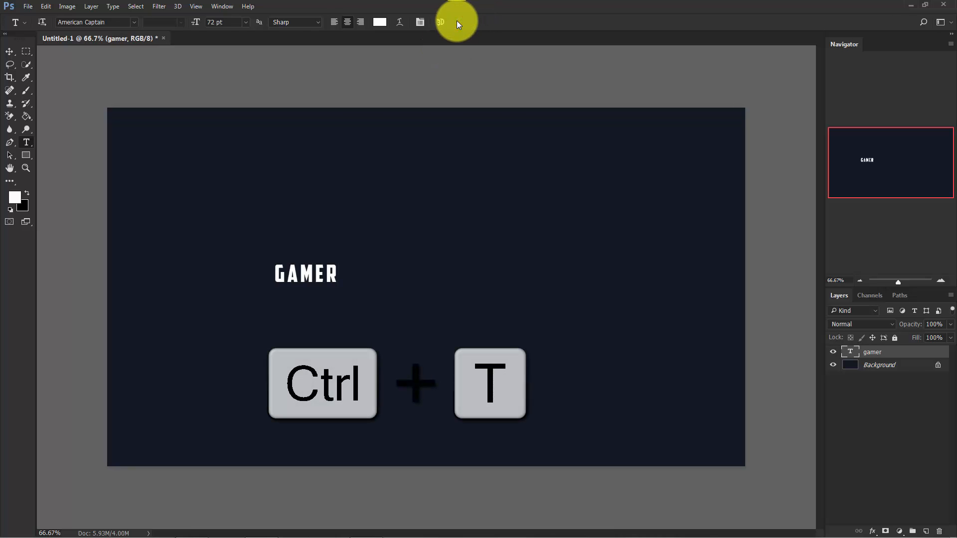
{"action": "key", "text": "ctrl+t"}
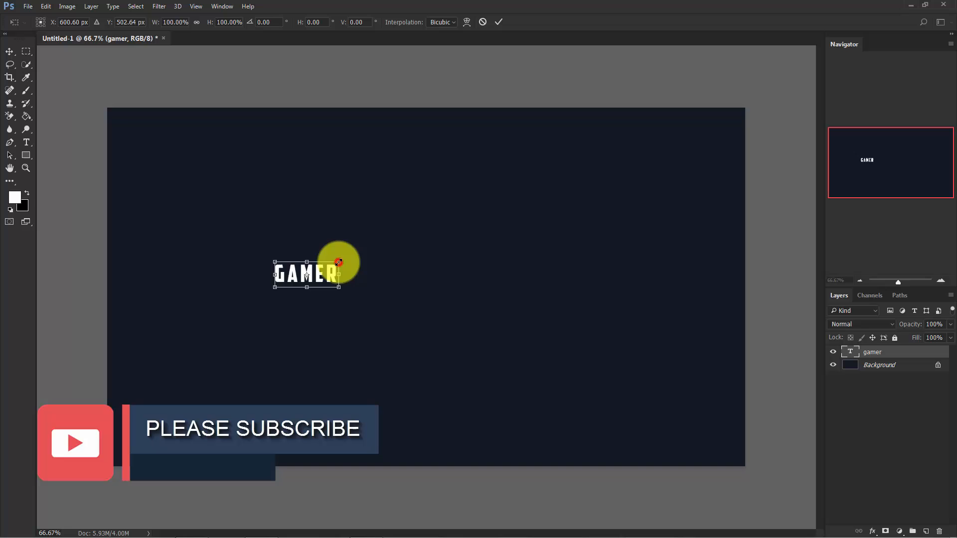
{"action": "left_click_drag", "start_coordinate": [339, 262], "coordinate": [589, 67]}
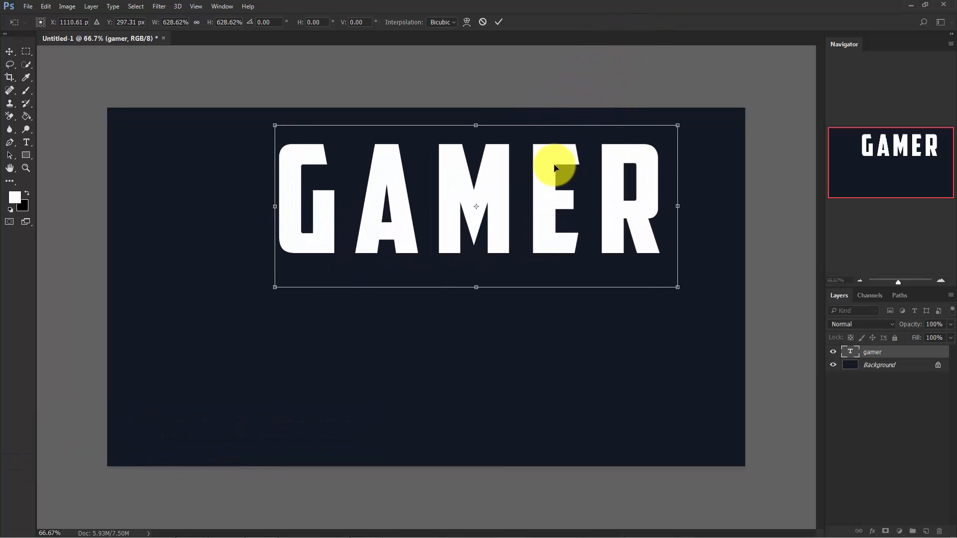
{"action": "left_click_drag", "start_coordinate": [555, 167], "coordinate": [506, 293]}
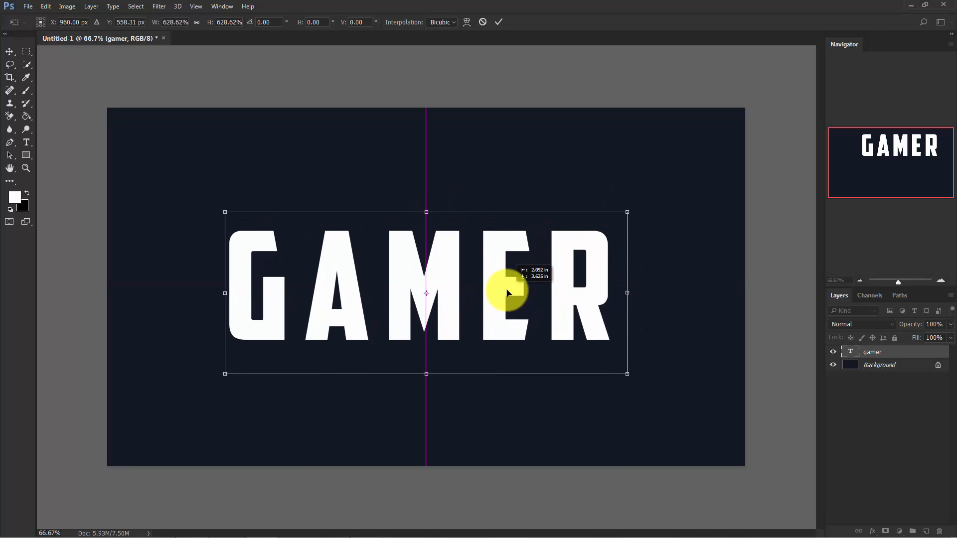
{"action": "left_click_drag", "start_coordinate": [506, 293], "coordinate": [507, 284]}
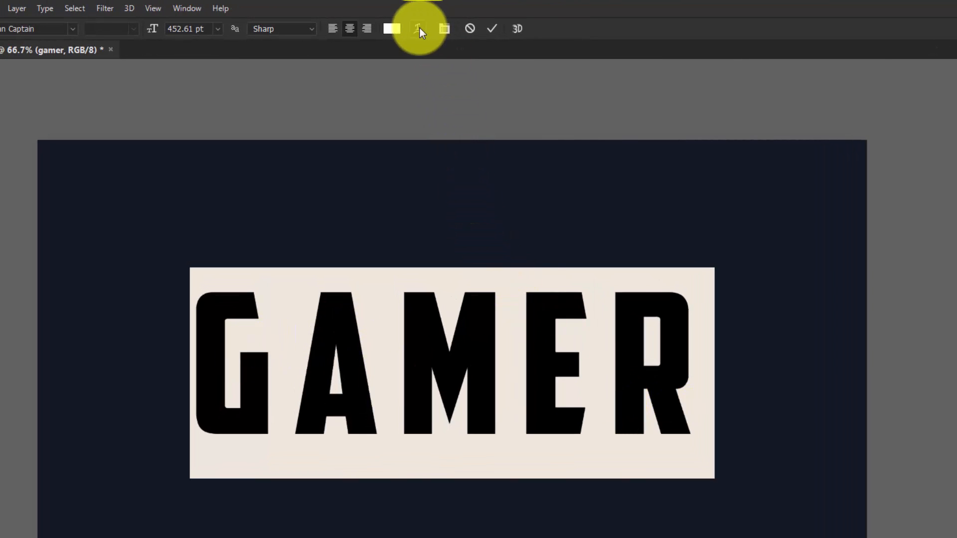
{"action": "mouse_move", "coordinate": [419, 29]}
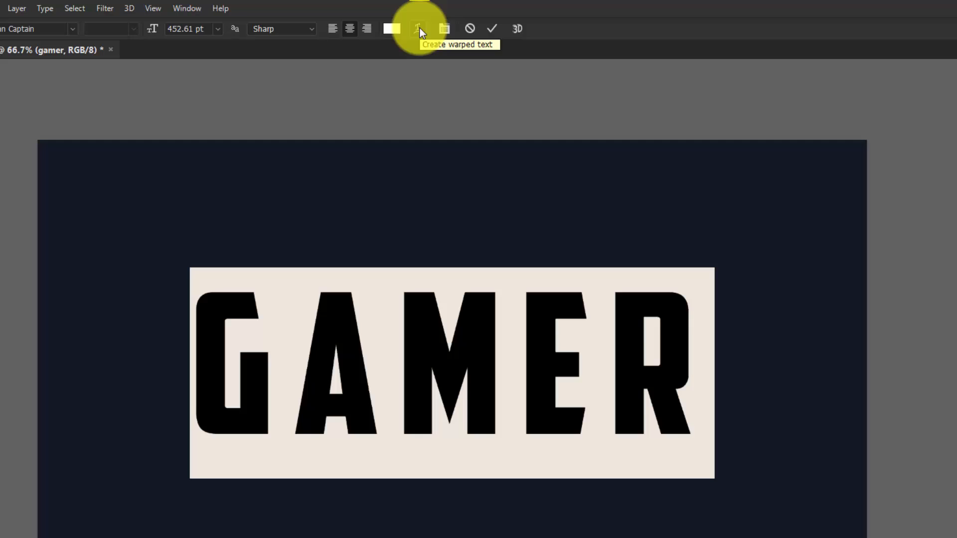
Step: Warp the GAMER text with the Arc Lower style and commit the edit
{"action": "left_click", "coordinate": [420, 29]}
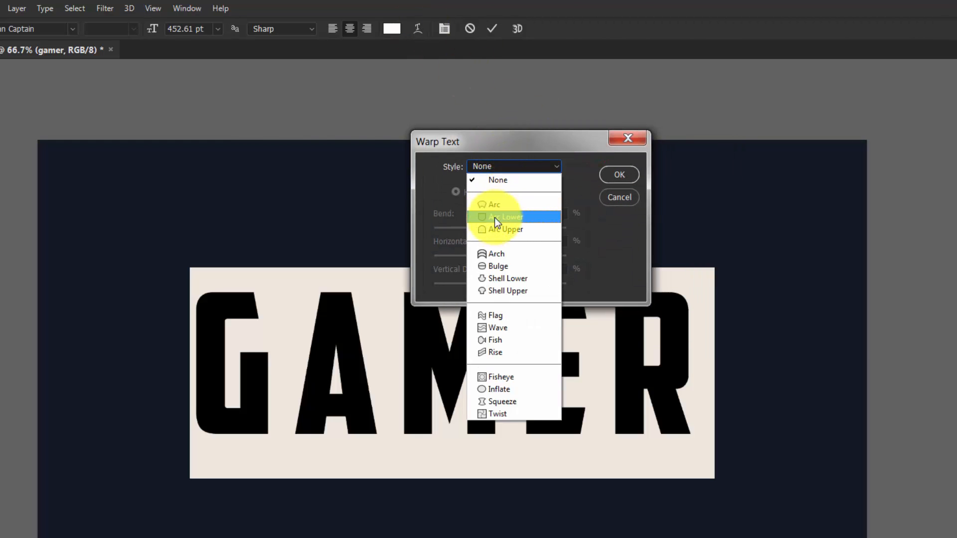
{"action": "mouse_move", "coordinate": [494, 316]}
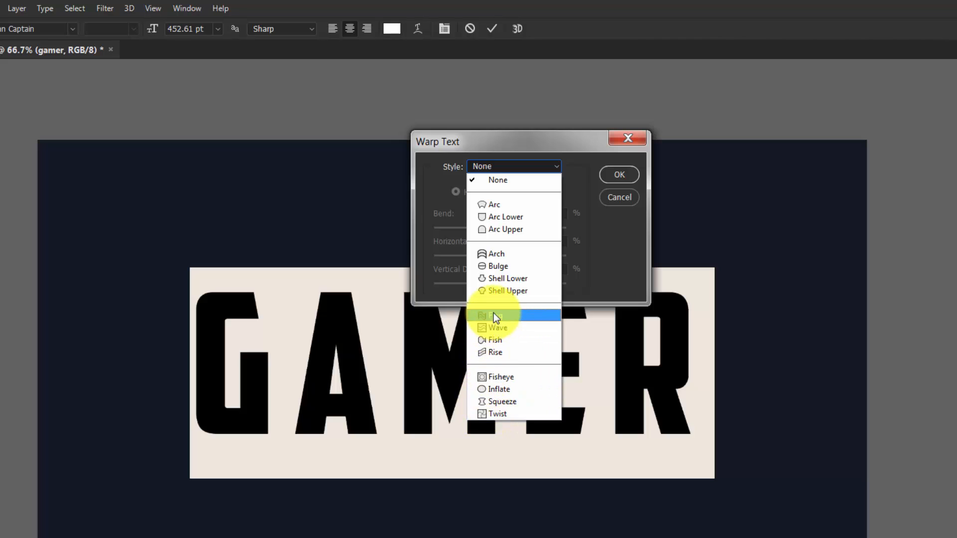
{"action": "mouse_move", "coordinate": [509, 216]}
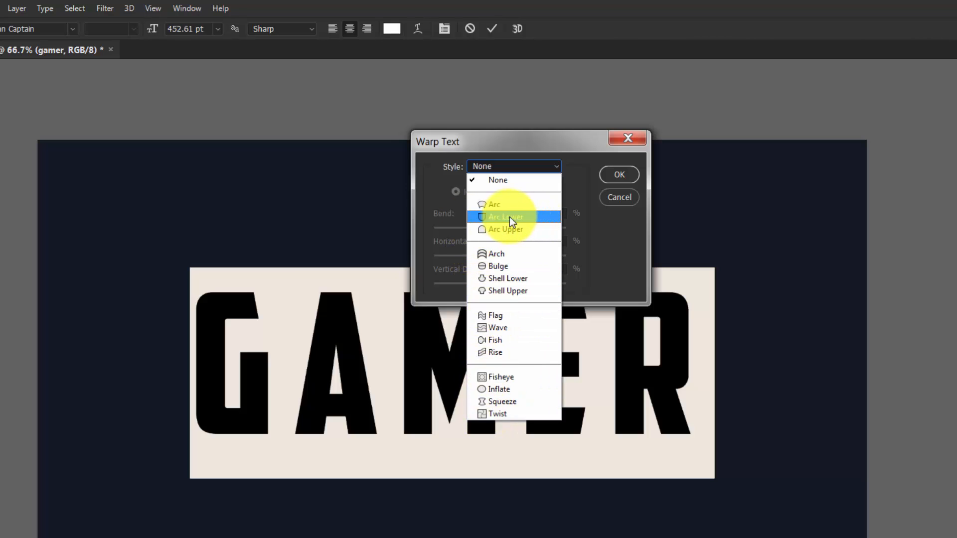
{"action": "left_click", "coordinate": [507, 216]}
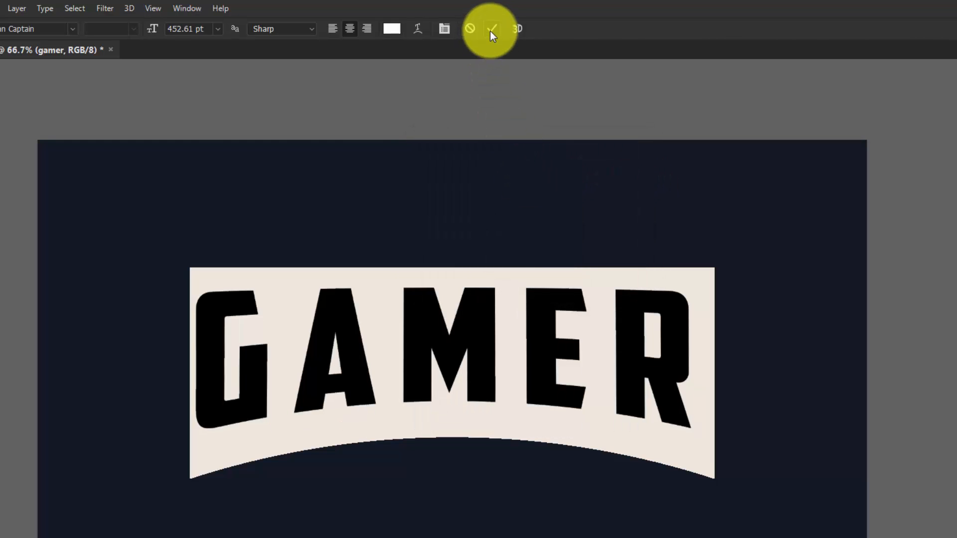
{"action": "left_click", "coordinate": [491, 29]}
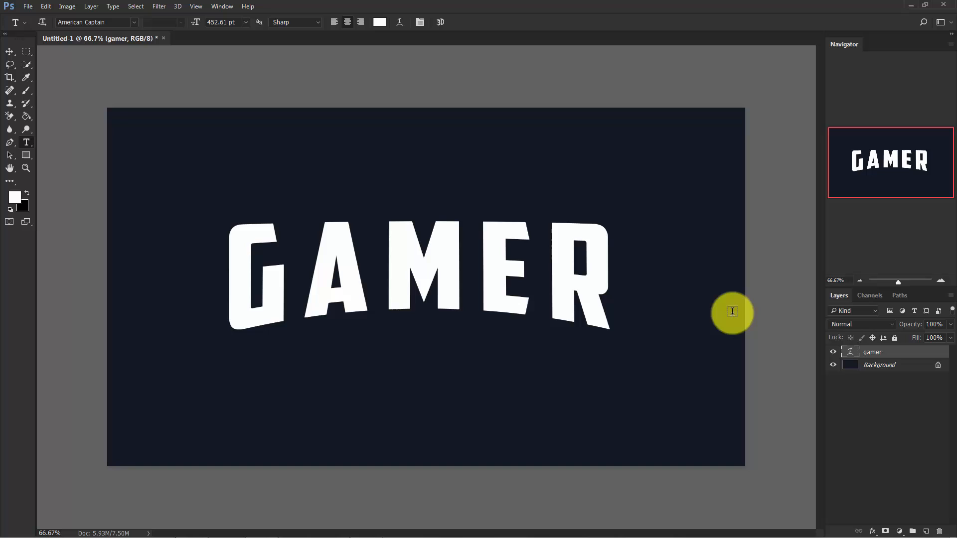
Step: Give the GAMER layer a 15 px black outside stroke at 0% opacity via Layer Style
{"action": "right_click", "coordinate": [872, 352]}
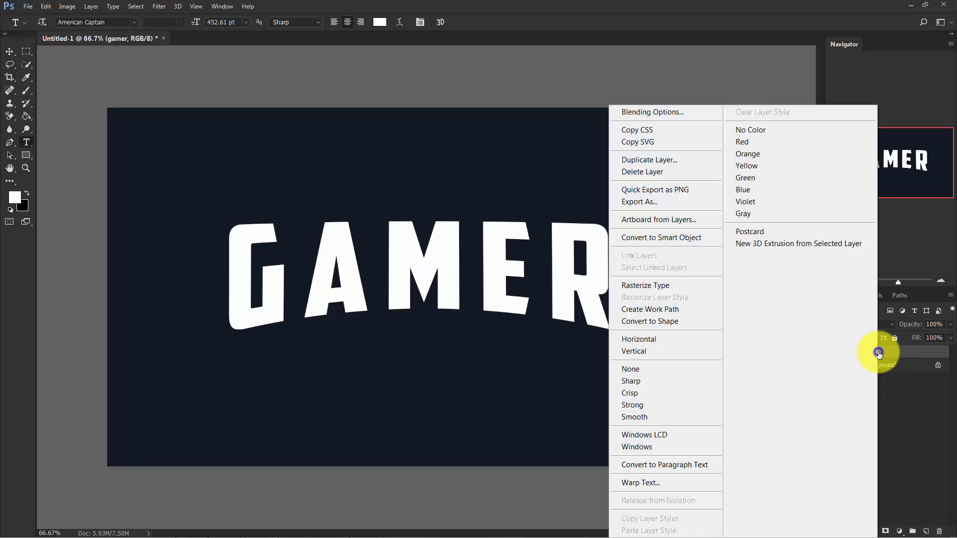
{"action": "mouse_move", "coordinate": [673, 116]}
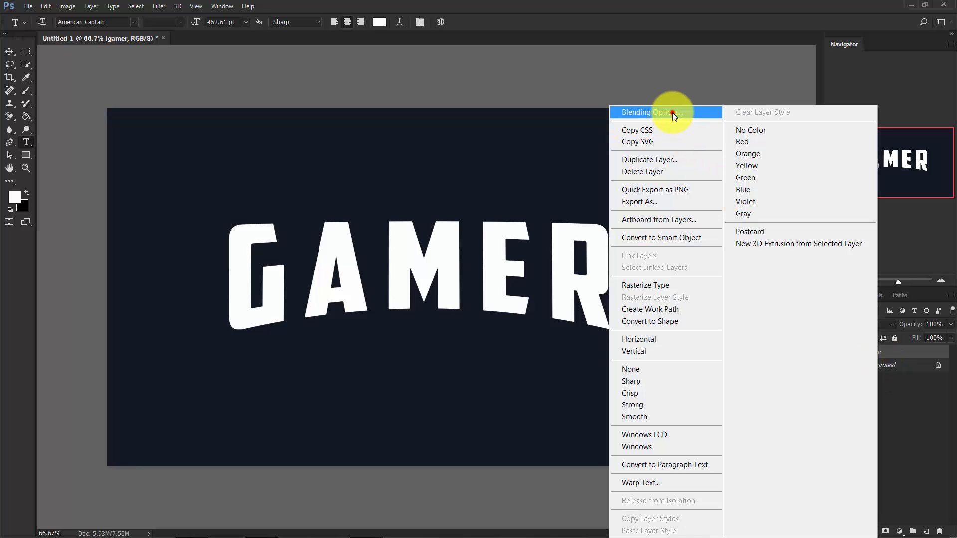
{"action": "left_click", "coordinate": [648, 112]}
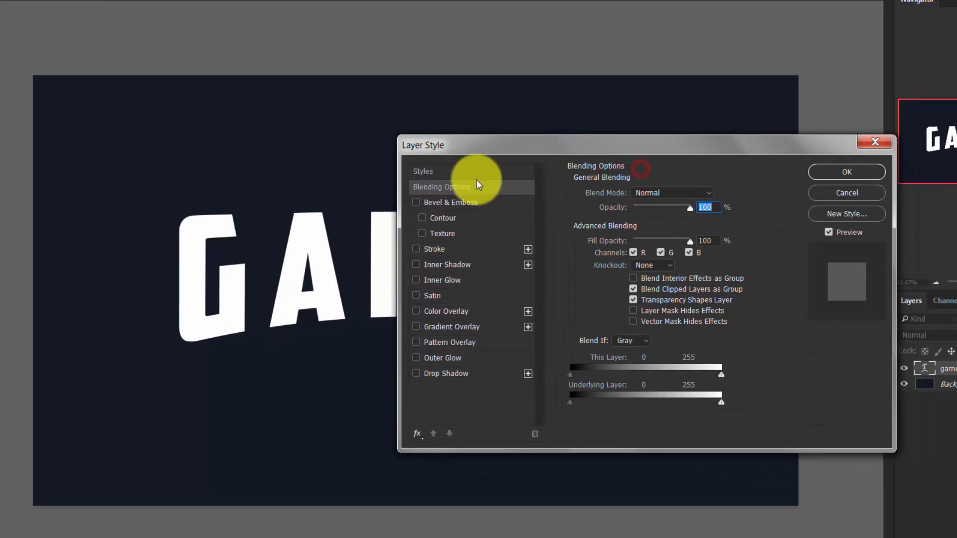
{"action": "mouse_move", "coordinate": [423, 360]}
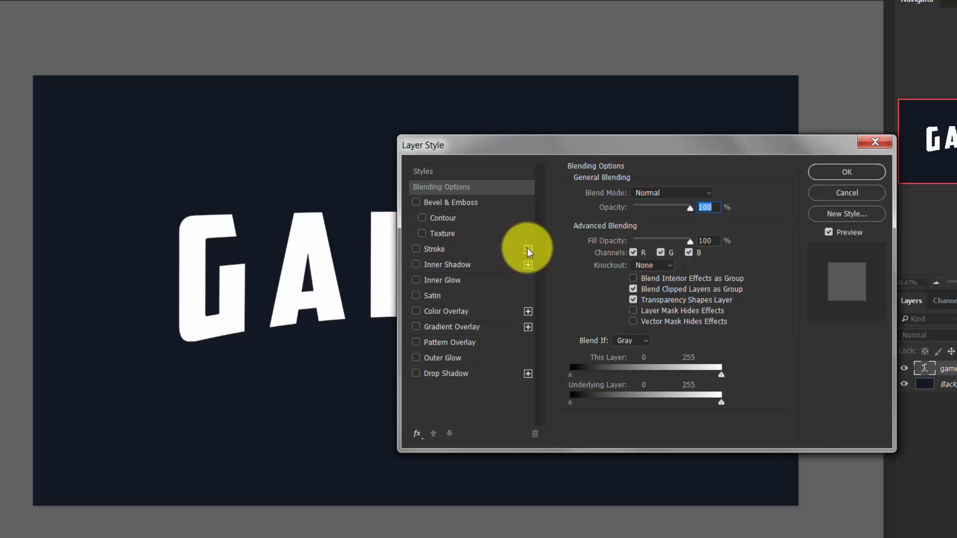
{"action": "left_click", "coordinate": [416, 249]}
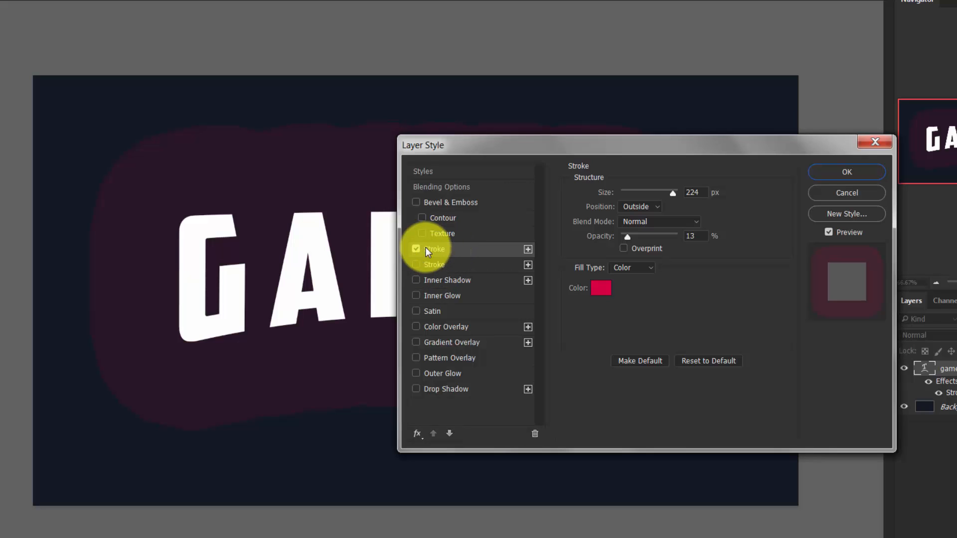
{"action": "left_click", "coordinate": [432, 249]}
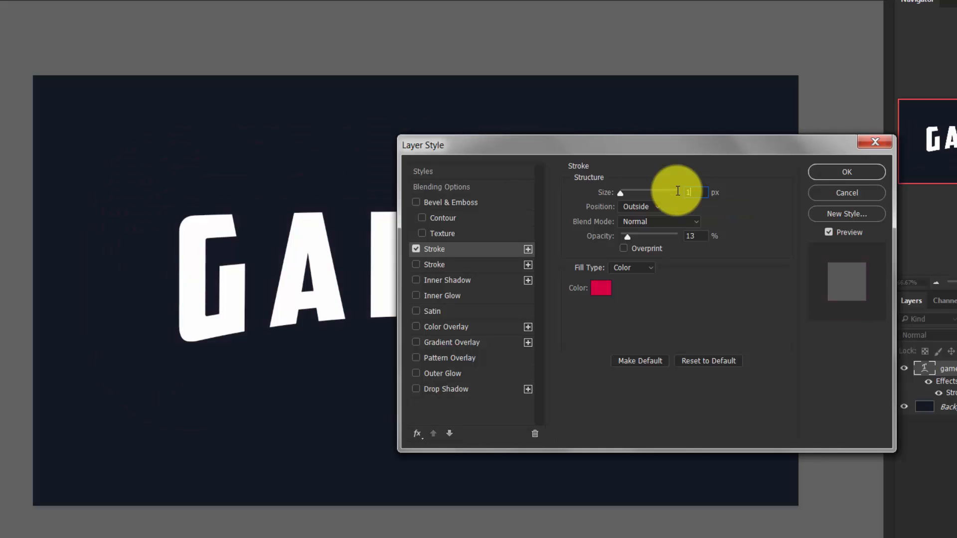
{"action": "type", "text": "15"}
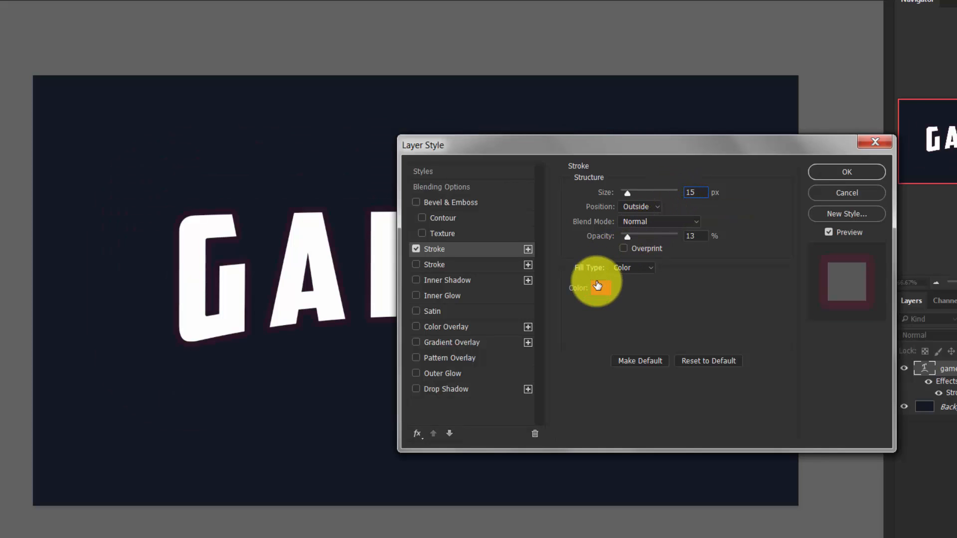
{"action": "left_click", "coordinate": [597, 286]}
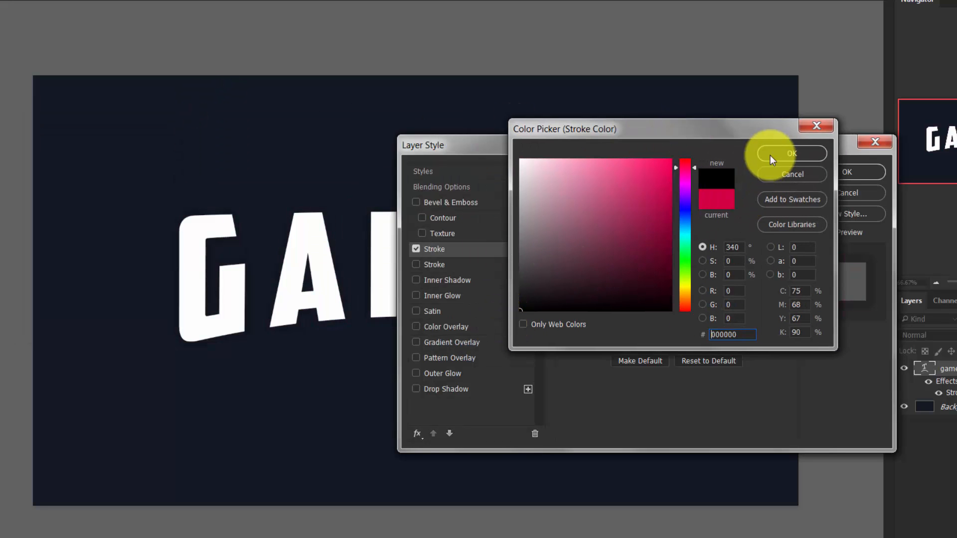
{"action": "left_click", "coordinate": [792, 153]}
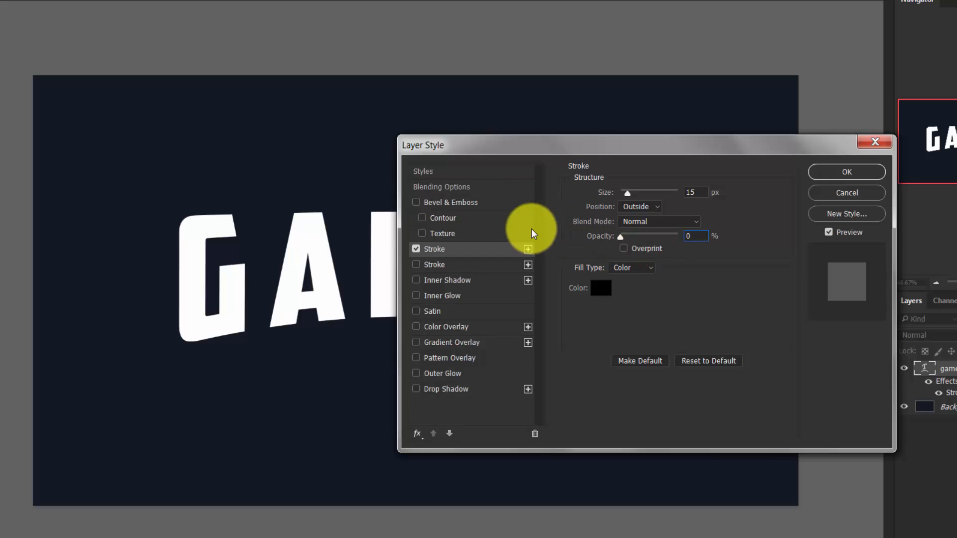
{"action": "mouse_move", "coordinate": [489, 256]}
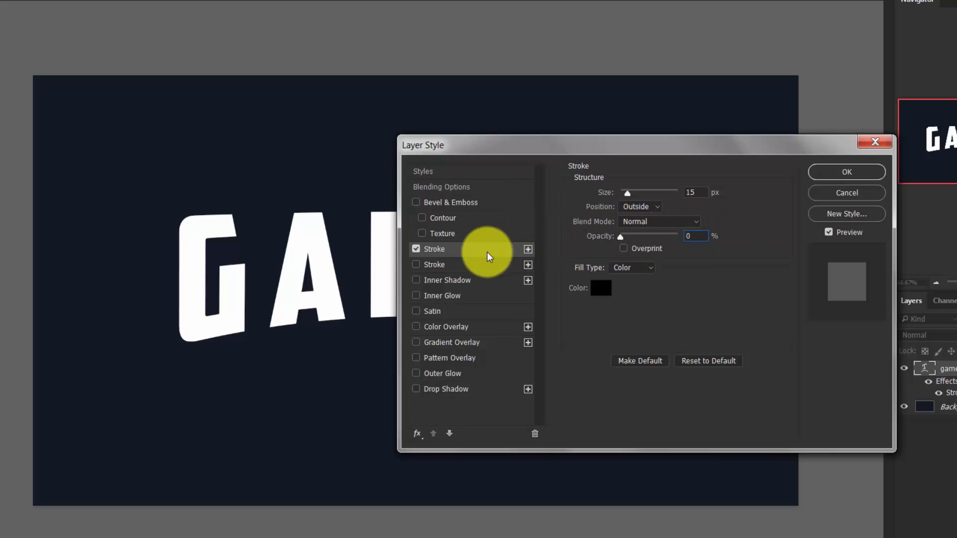
Step: Add a second 25 px red (#d30234) outside stroke at 100% opacity
{"action": "left_click", "coordinate": [433, 264]}
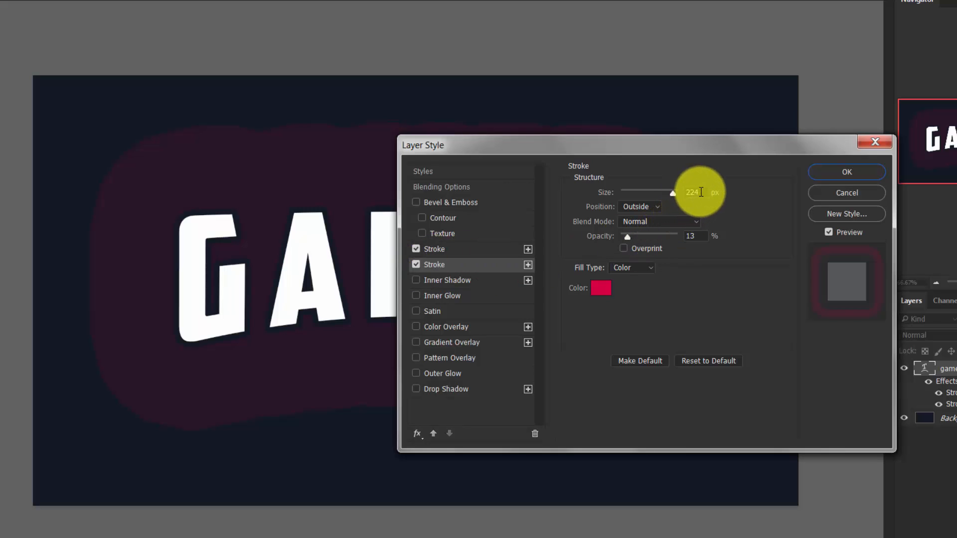
{"action": "type", "text": "25"}
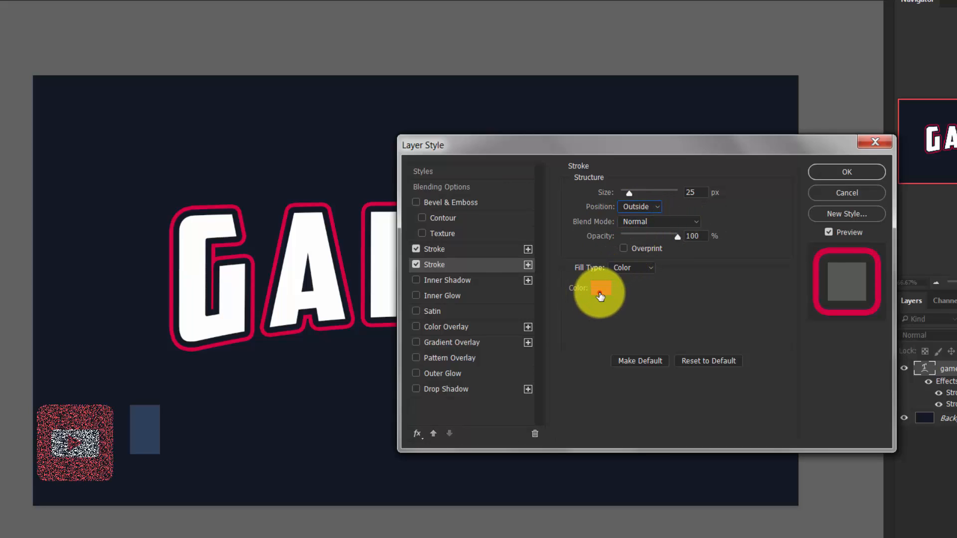
{"action": "left_click", "coordinate": [600, 288]}
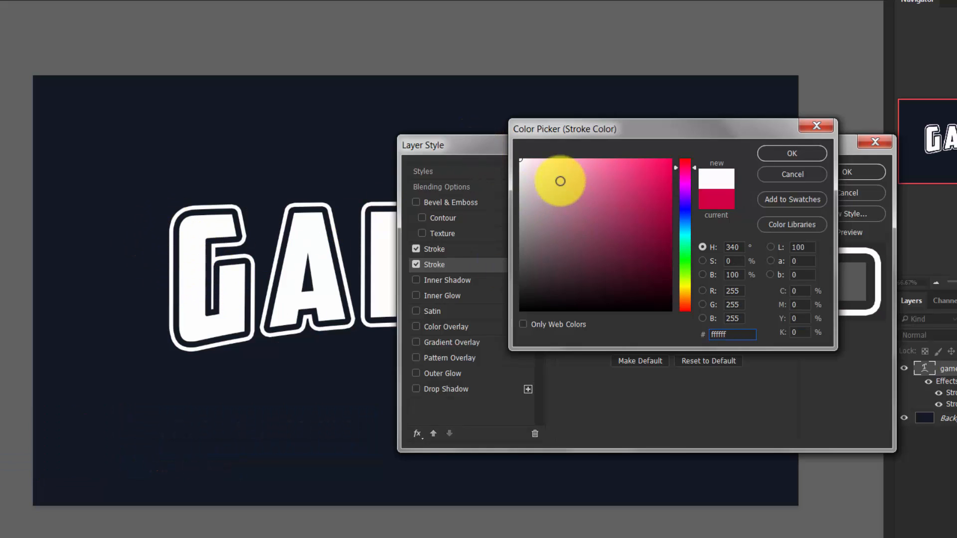
{"action": "left_click", "coordinate": [686, 180]}
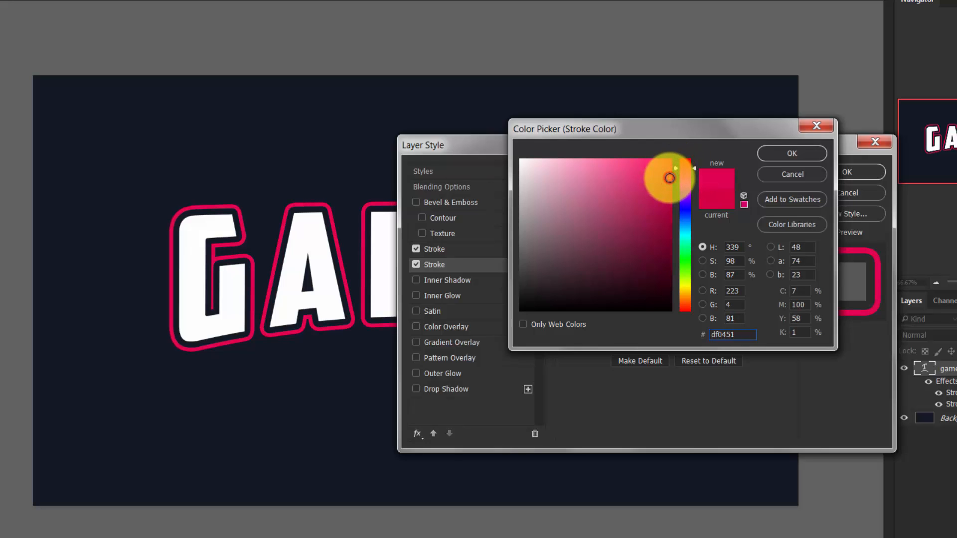
{"action": "left_click", "coordinate": [668, 199]}
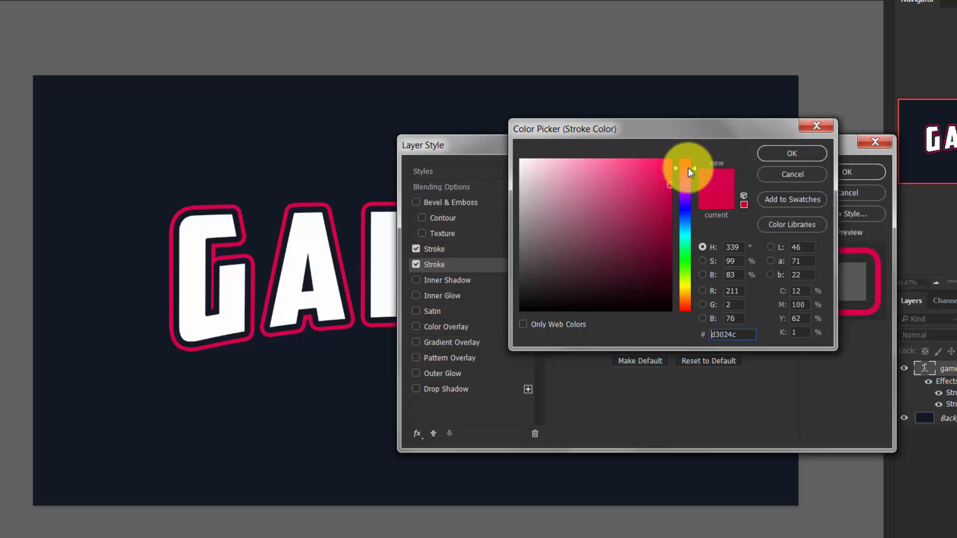
{"action": "left_click_drag", "start_coordinate": [688, 170], "coordinate": [669, 183]}
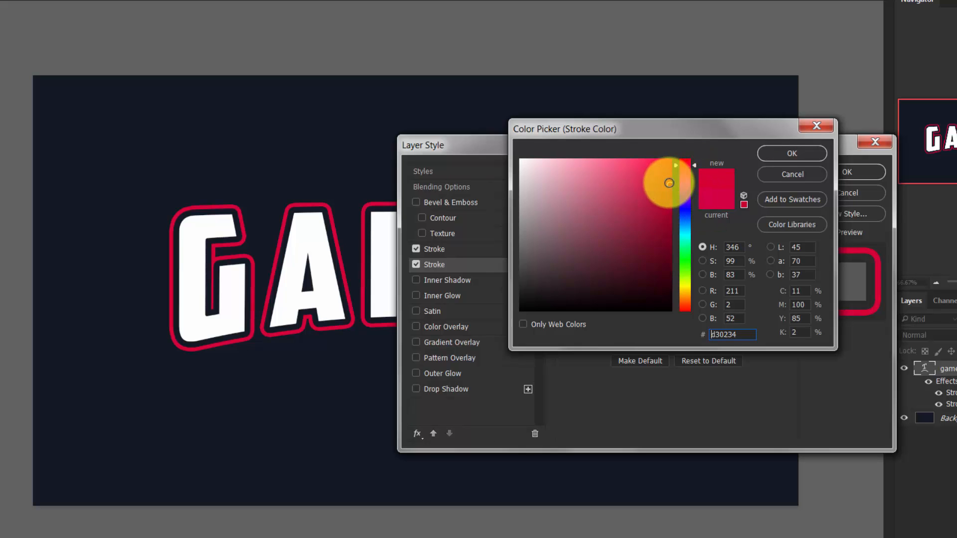
{"action": "left_click", "coordinate": [790, 153]}
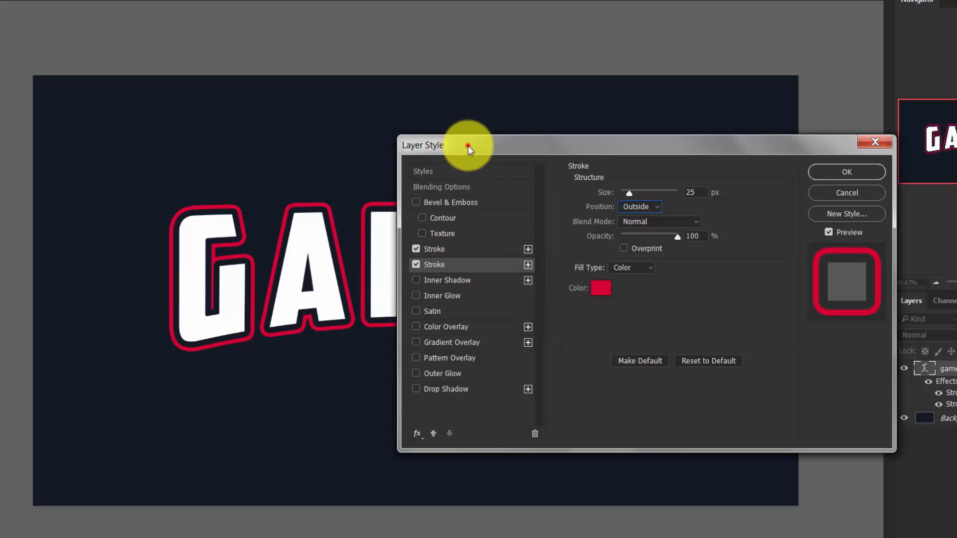
{"action": "left_click_drag", "start_coordinate": [469, 146], "coordinate": [458, 206]}
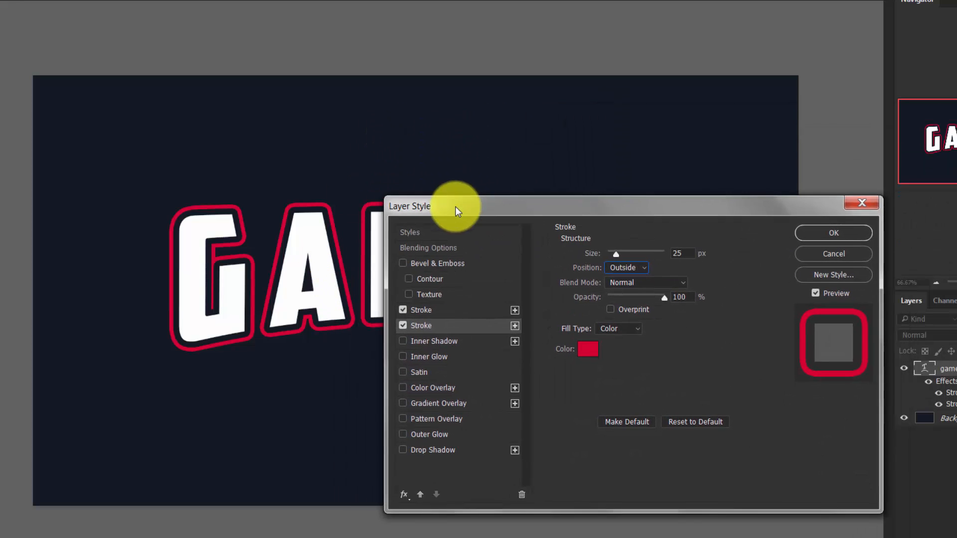
Step: Apply a white-to-transparent Gradient Overlay to the letters at 50% scale and accept the effects
{"action": "left_click_drag", "start_coordinate": [454, 205], "coordinate": [488, 239]}
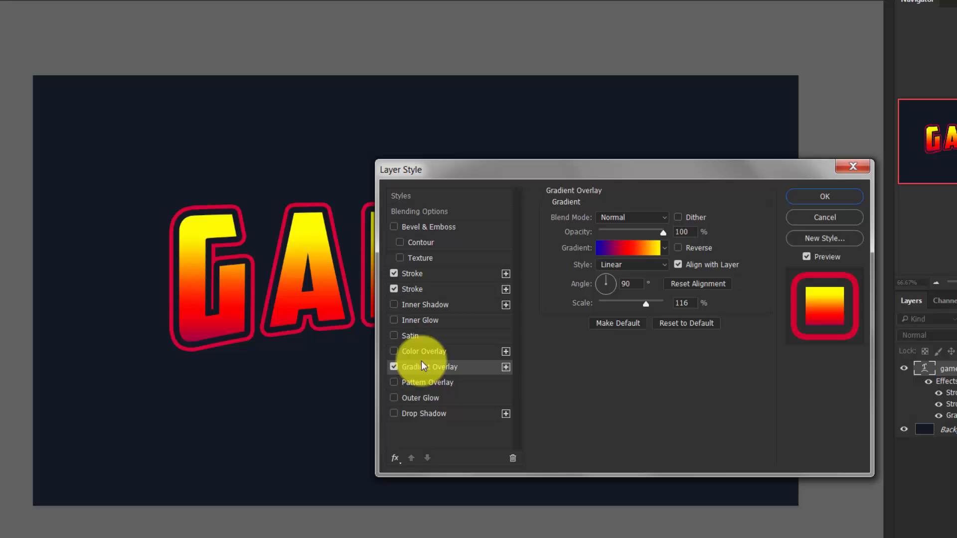
{"action": "left_click", "coordinate": [621, 248]}
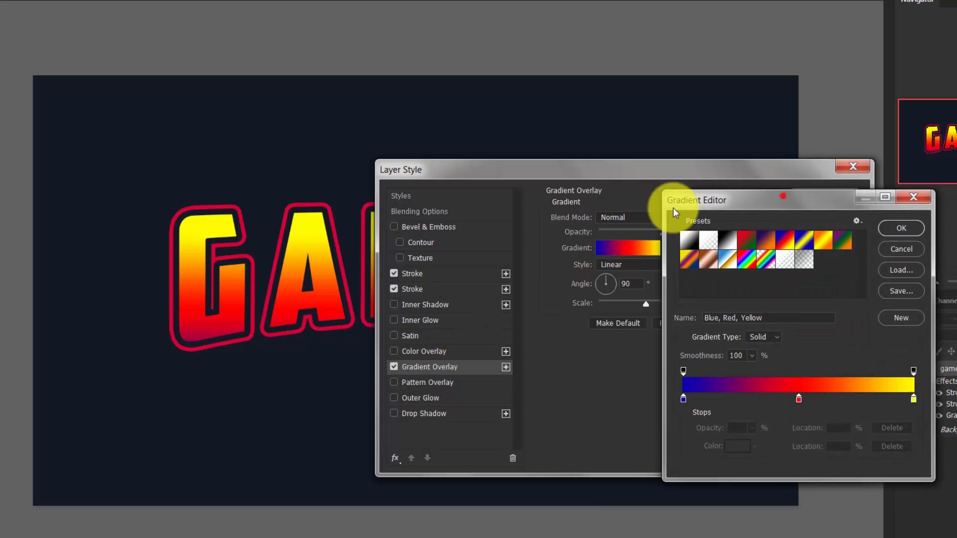
{"action": "left_click", "coordinate": [653, 246]}
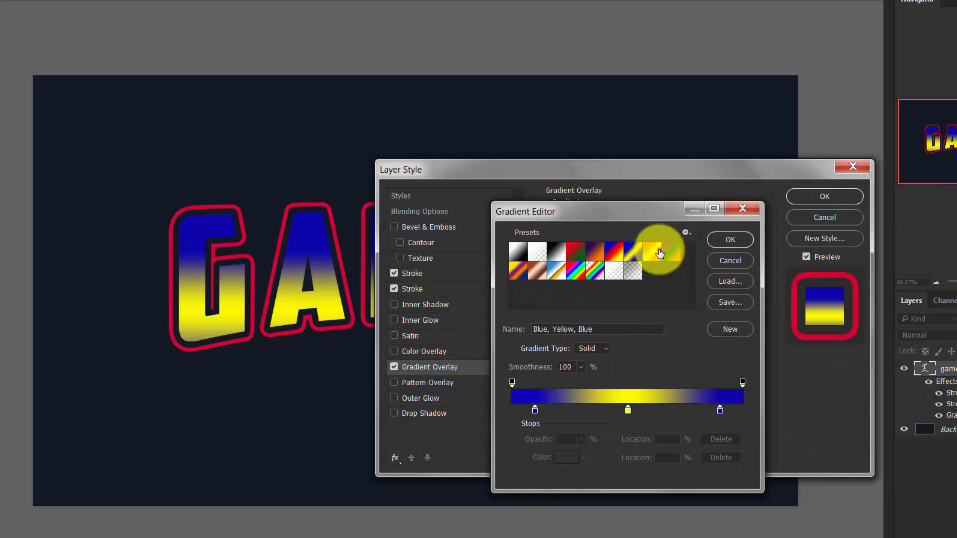
{"action": "left_click", "coordinate": [637, 265]}
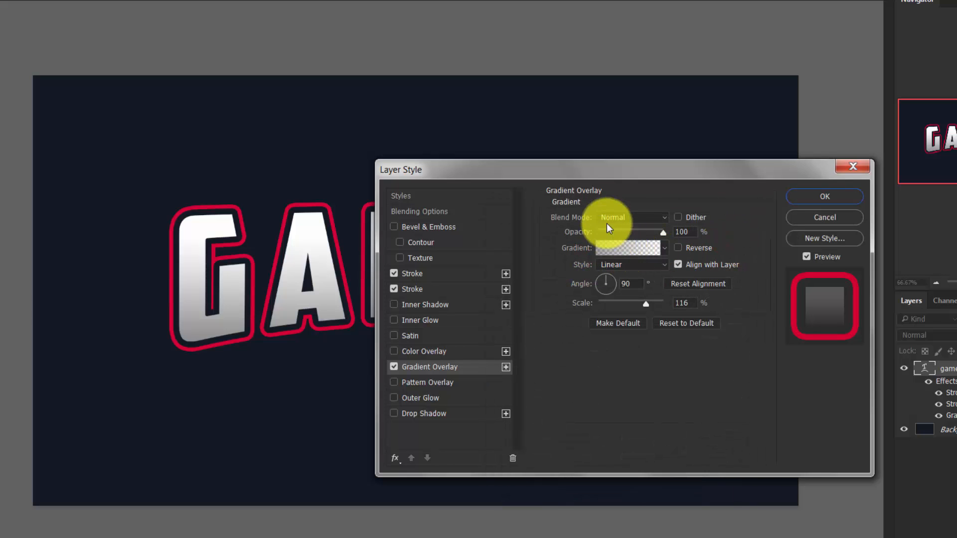
{"action": "left_click_drag", "start_coordinate": [400, 169], "coordinate": [453, 189]}
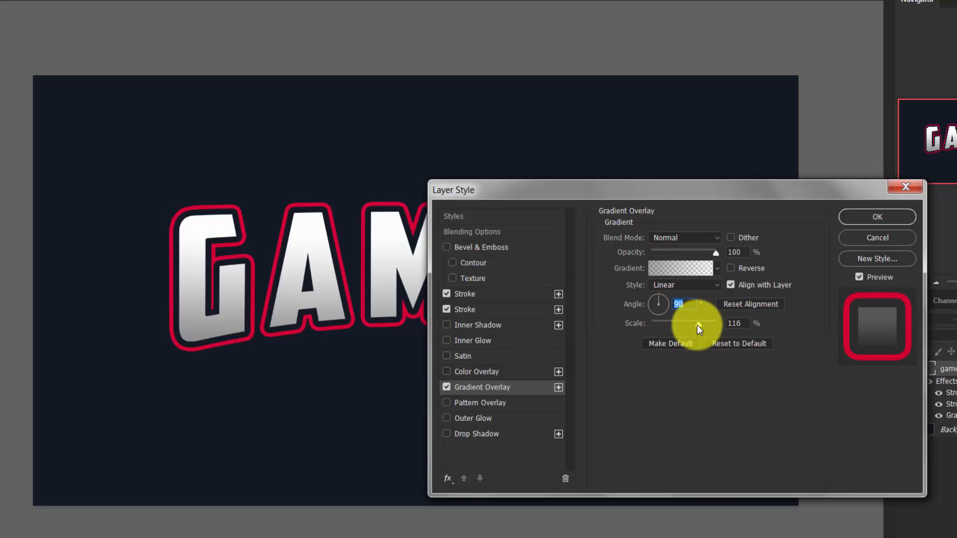
{"action": "left_click_drag", "start_coordinate": [697, 323], "coordinate": [670, 323]}
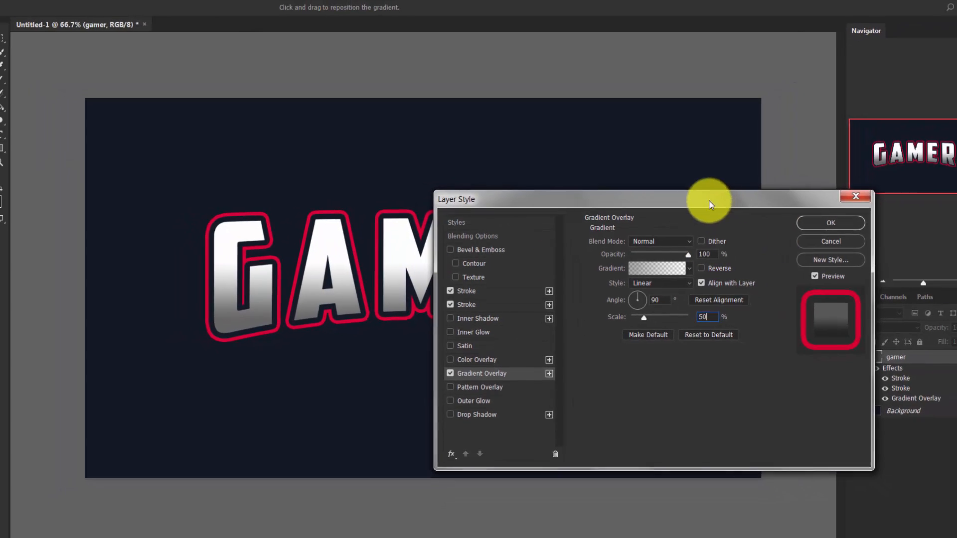
{"action": "left_click", "coordinate": [829, 222]}
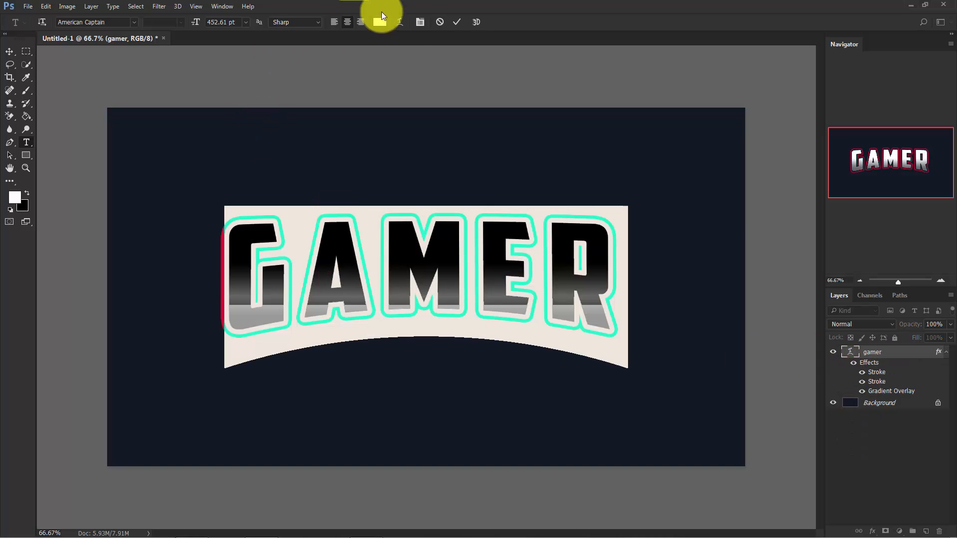
Step: Bring up the font family list for the GAMER text
{"action": "left_click", "coordinate": [133, 22]}
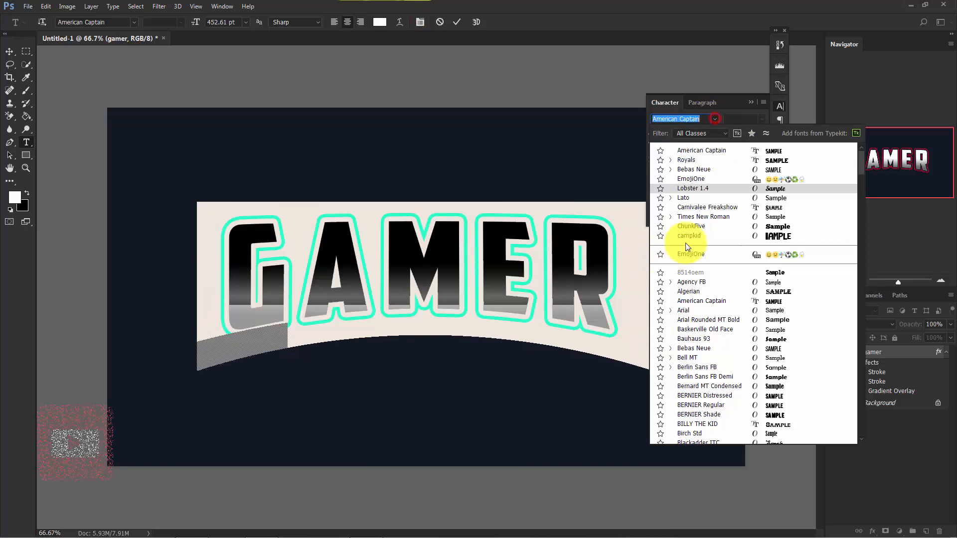